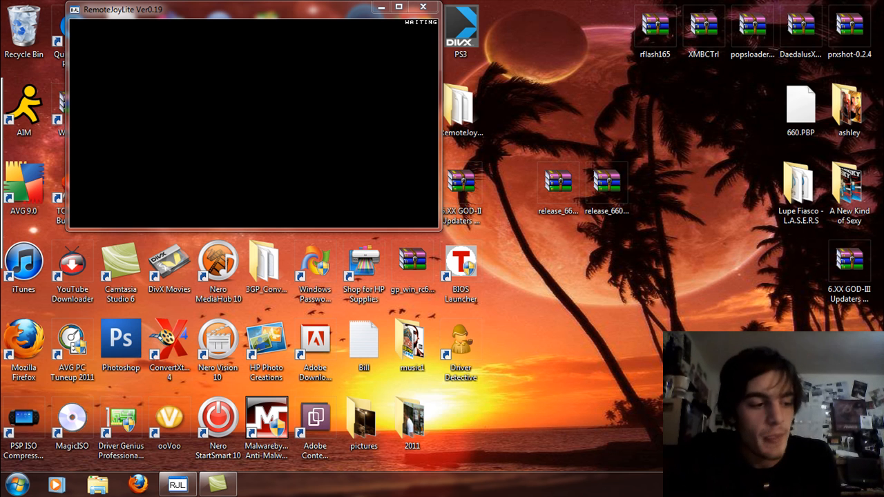
mouse_move(598, 251)
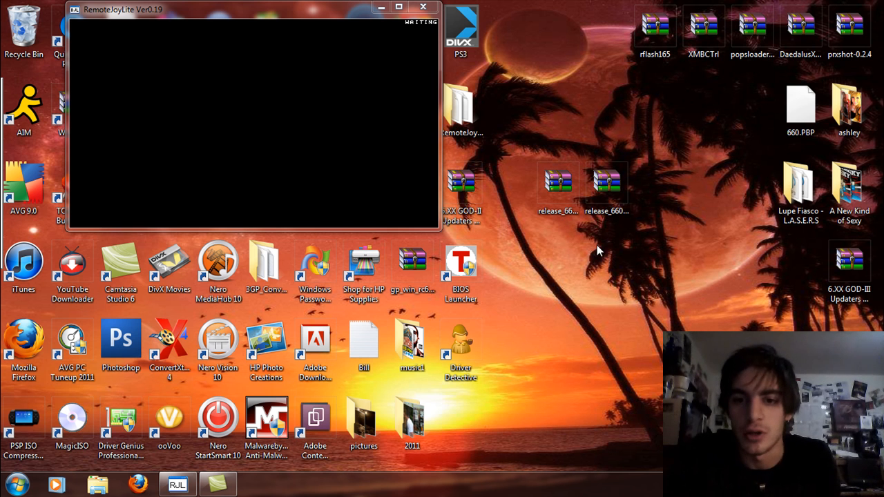
- Select the release_660lme15 and release_660me15 archives on the desktop
click(557, 181)
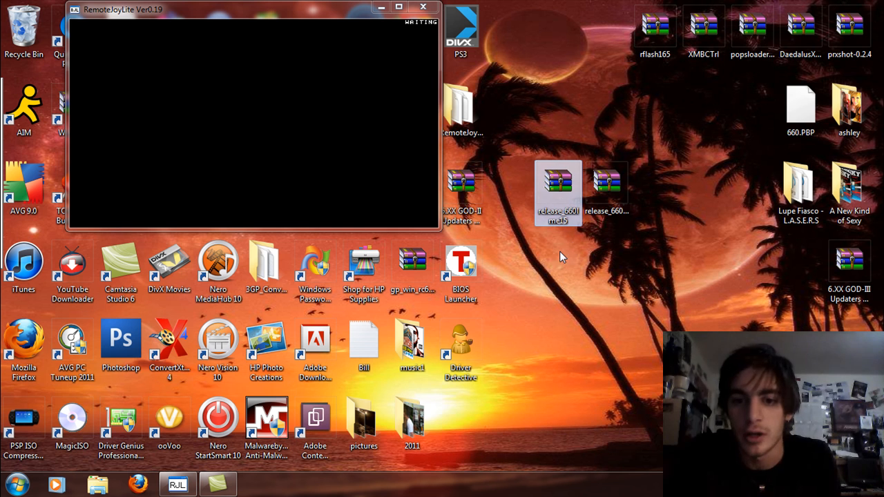
mouse_move(574, 272)
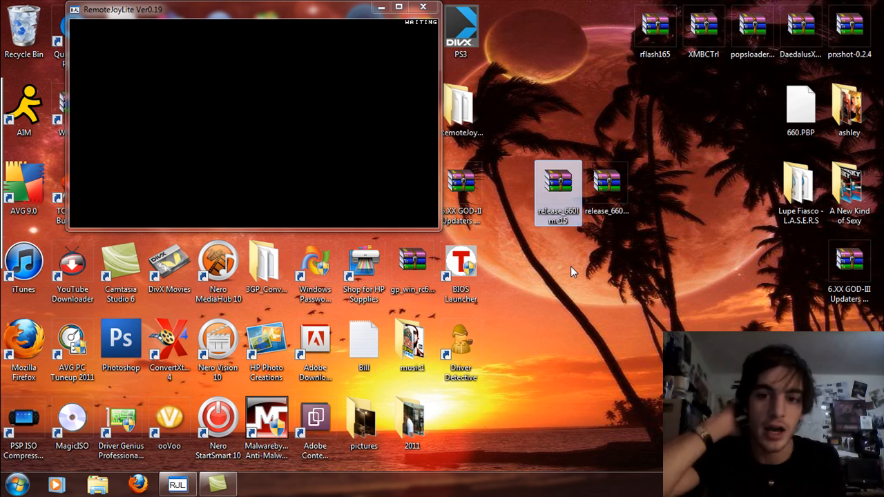
click(607, 186)
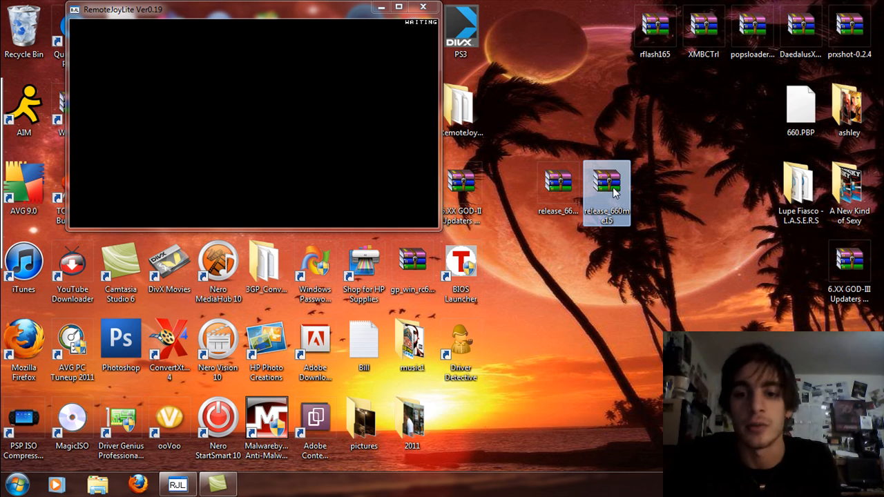
mouse_move(613, 207)
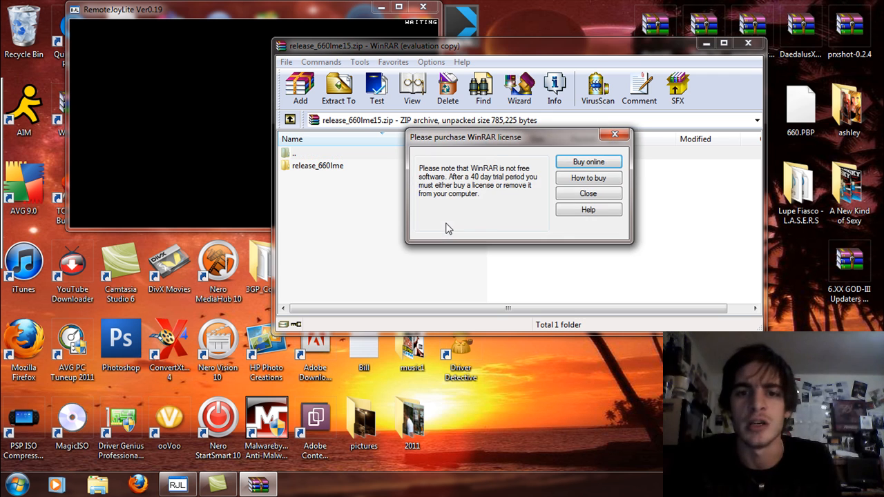
- Dismiss the license notice and browse release_660lme down to PSP\GAME and back up
click(588, 194)
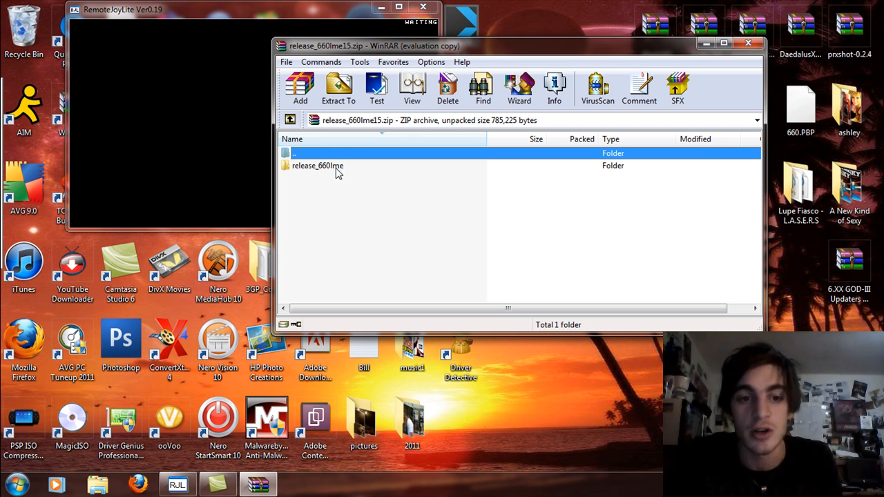
double_click(318, 165)
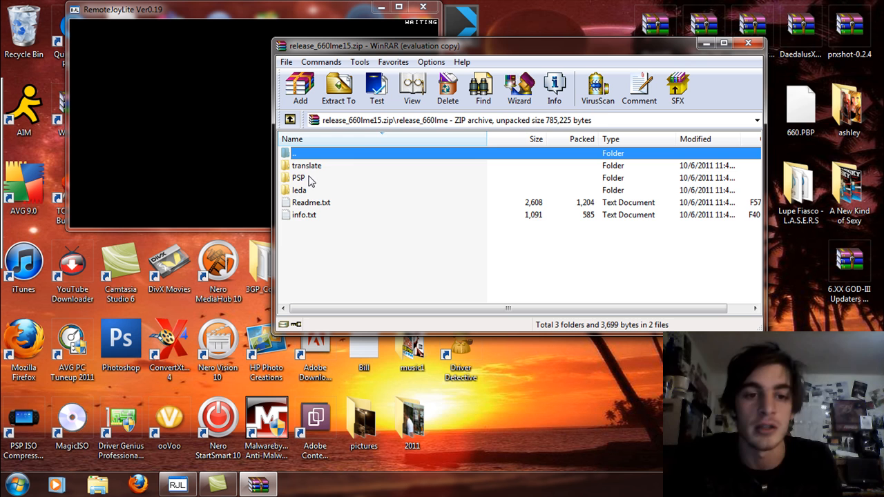
double_click(298, 177)
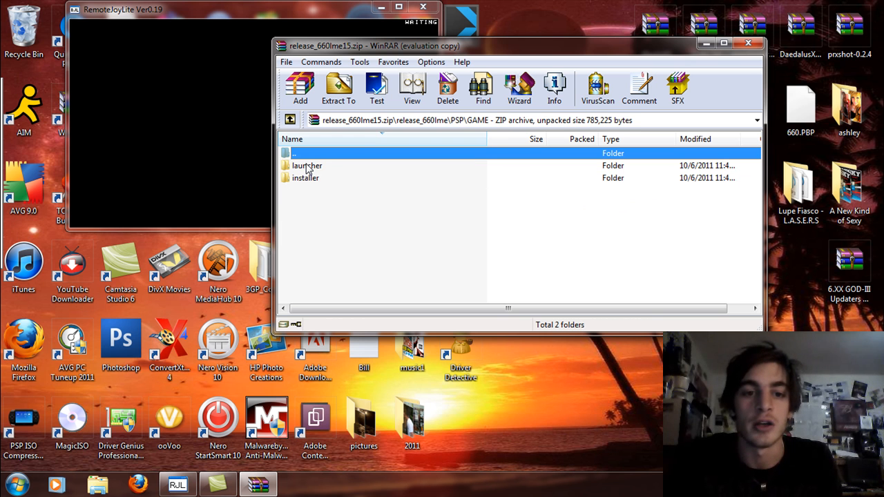
mouse_move(327, 206)
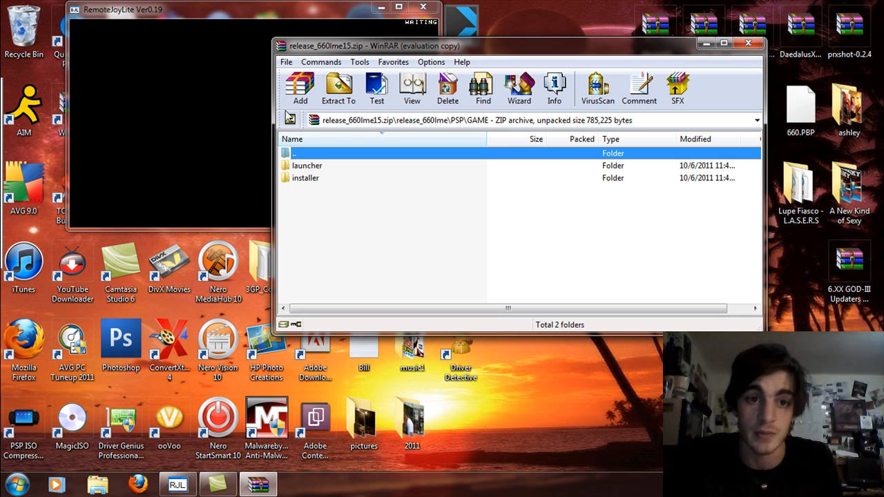
mouse_move(290, 120)
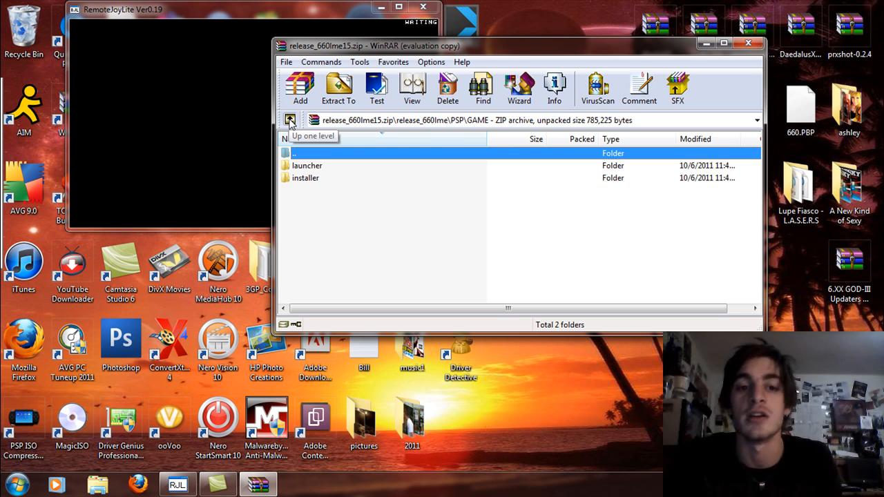
click(290, 120)
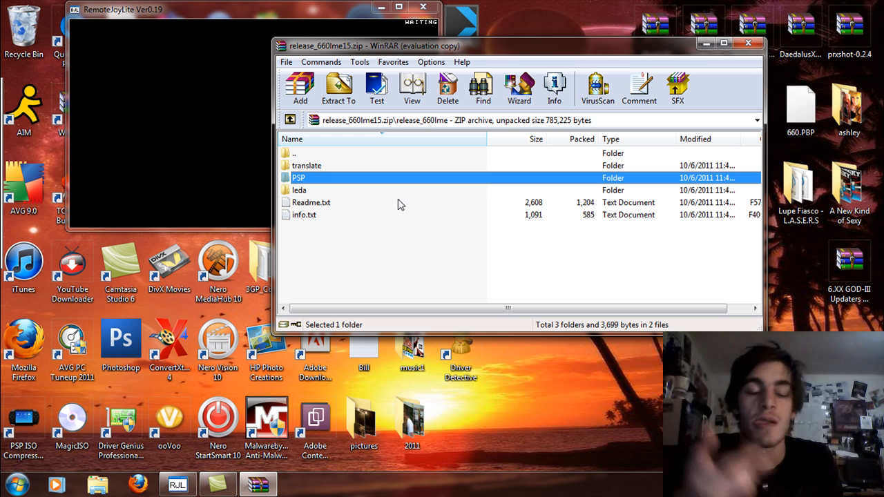
mouse_move(298, 193)
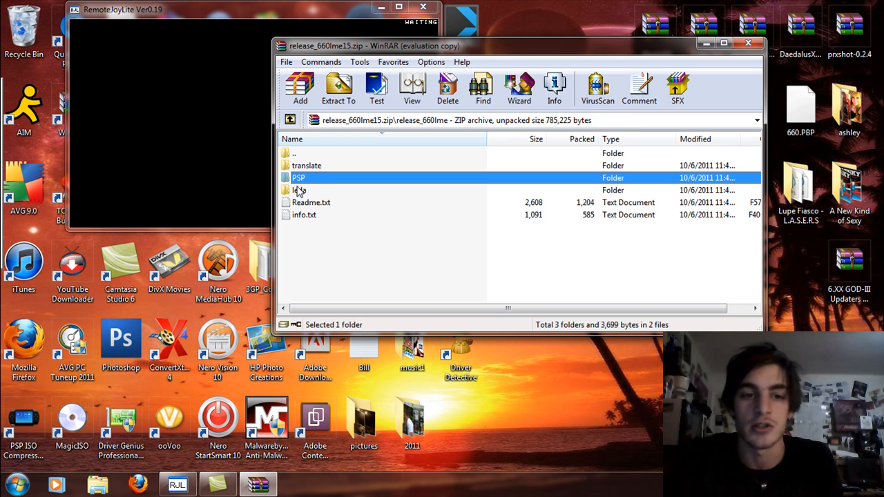
- Inspect the leda folder containing leda.prx, then close the release_660lme15 archive
double_click(299, 190)
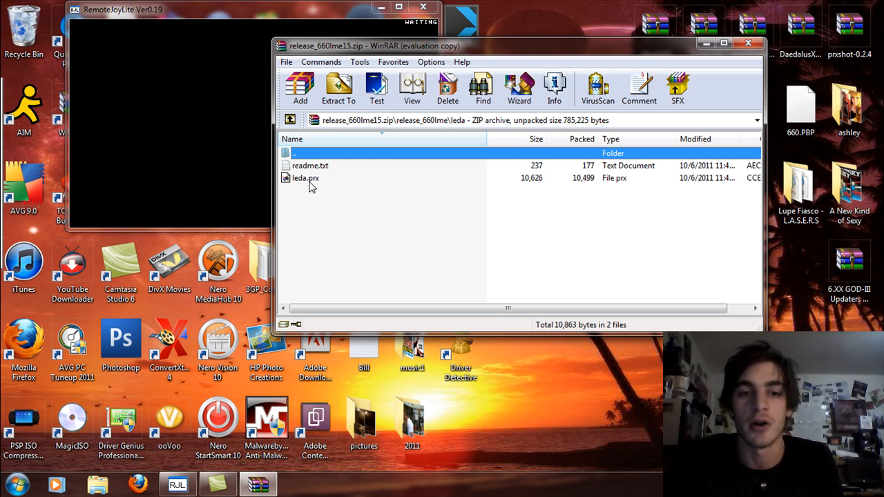
mouse_move(320, 223)
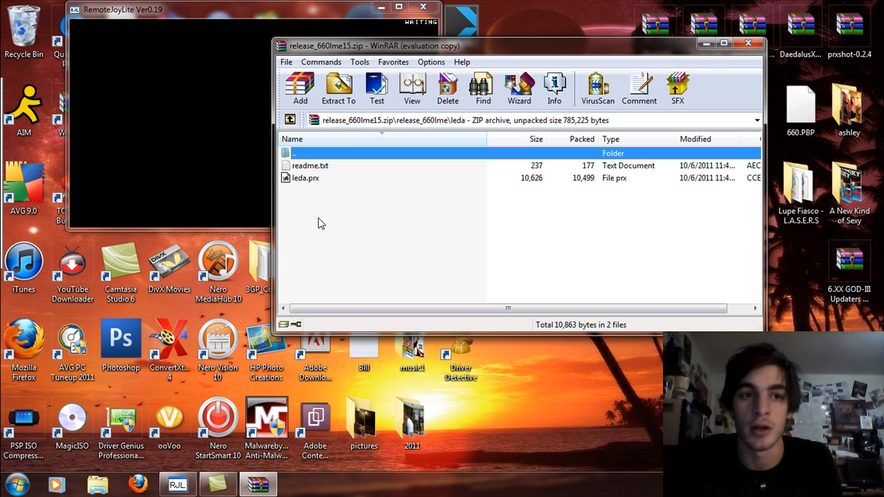
mouse_move(290, 120)
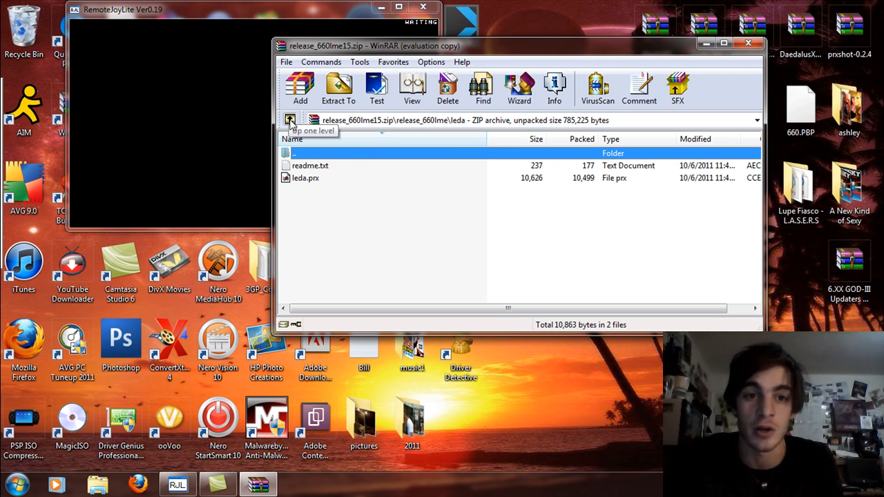
click(290, 120)
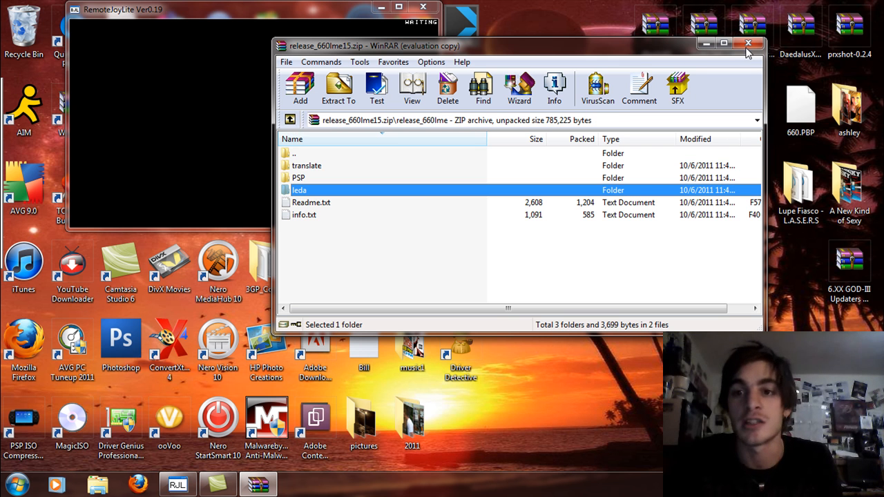
click(748, 43)
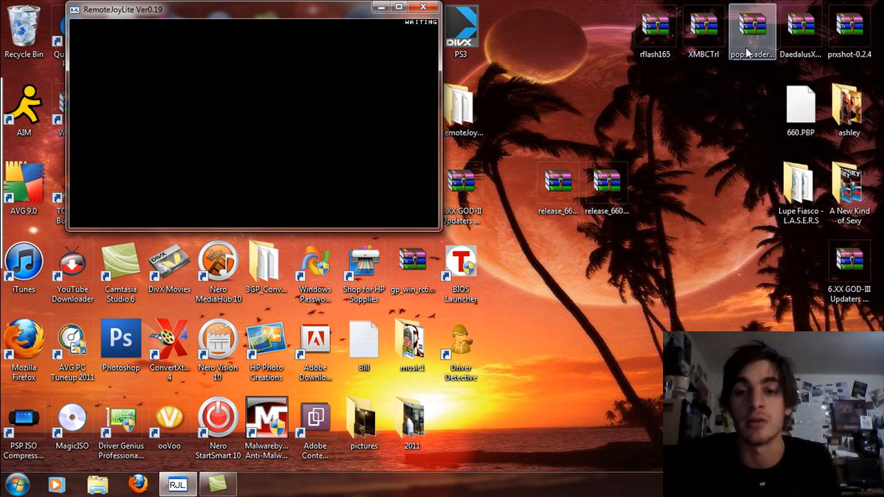
- Open release_660me15 in WinRAR, dismiss the license notice, and enter release_660me
click(607, 181)
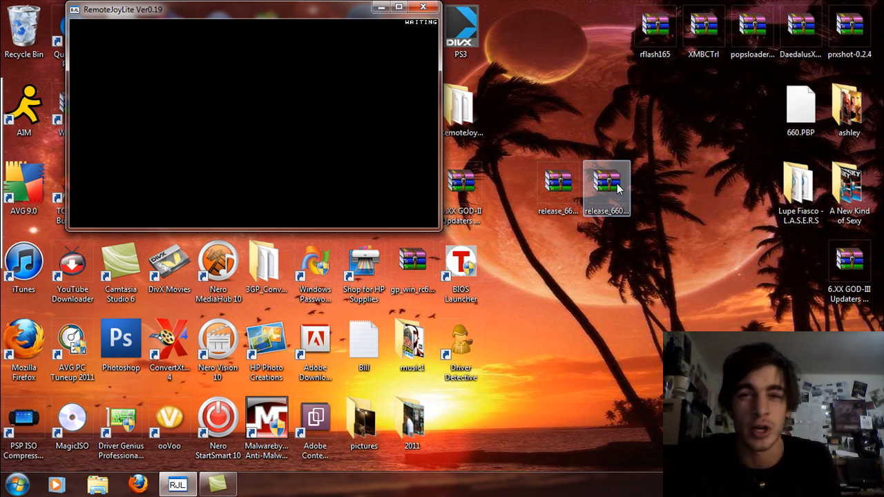
click(606, 183)
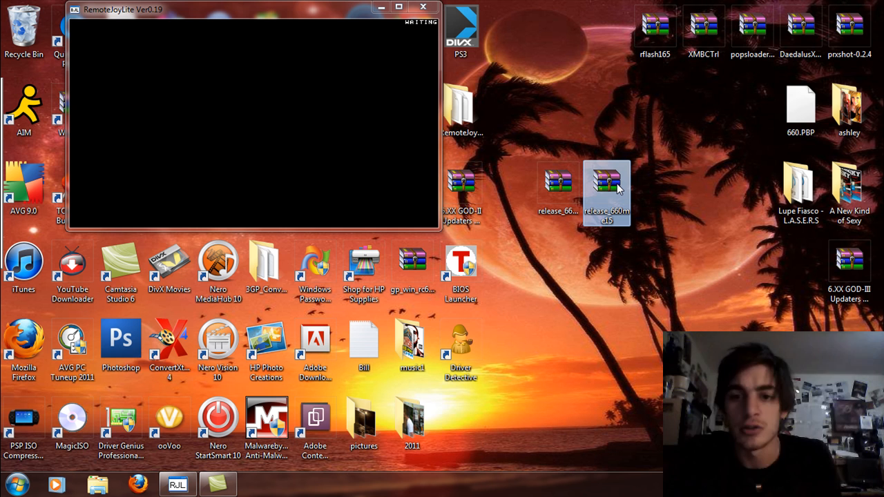
double_click(607, 182)
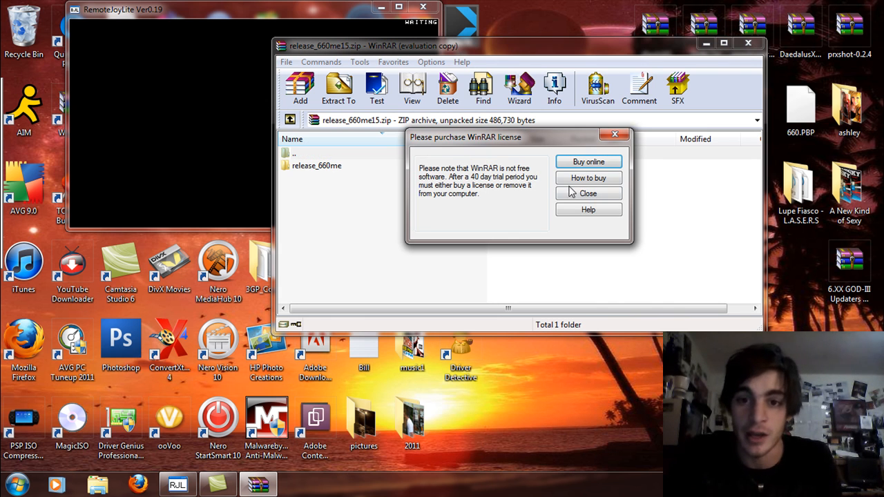
click(588, 193)
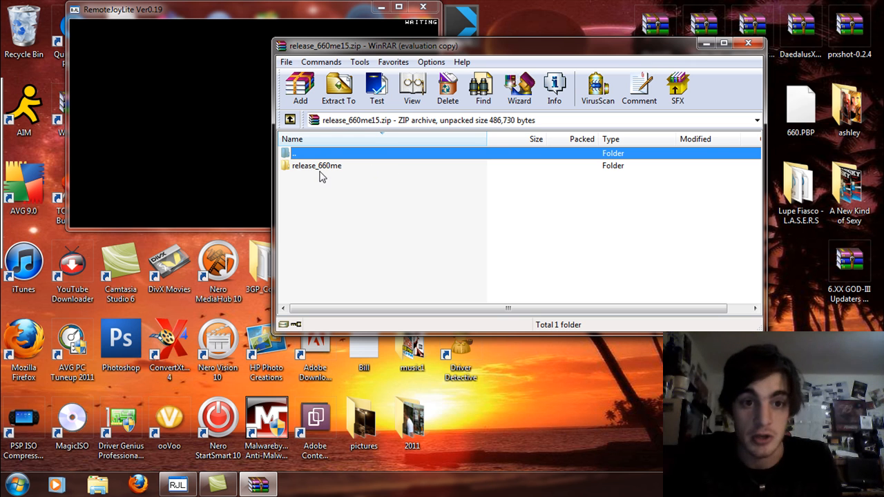
click(317, 165)
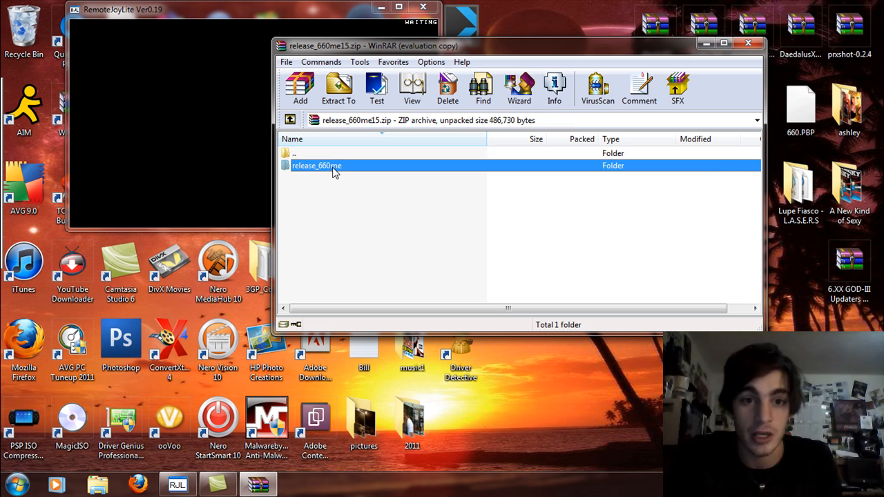
double_click(317, 166)
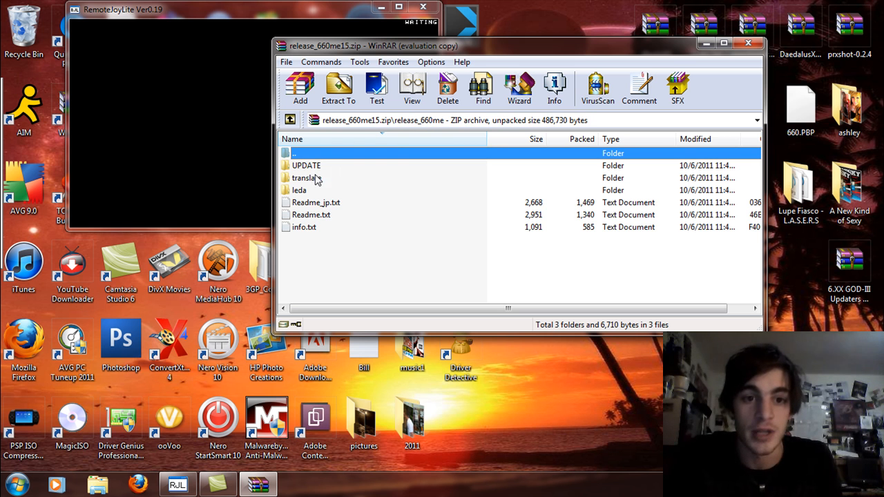
mouse_move(345, 199)
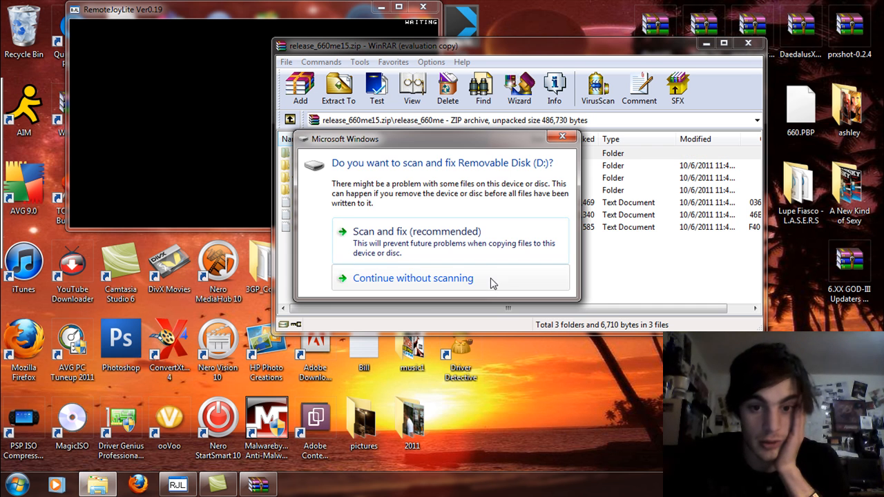
- Skip the disk scan and replace the old UPDATE folder in D:\PSP\GAME with the archive's
click(414, 277)
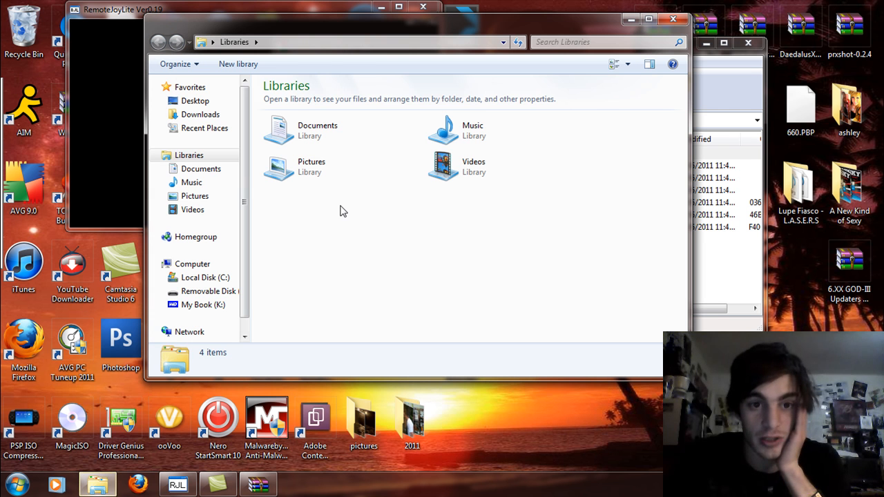
click(208, 290)
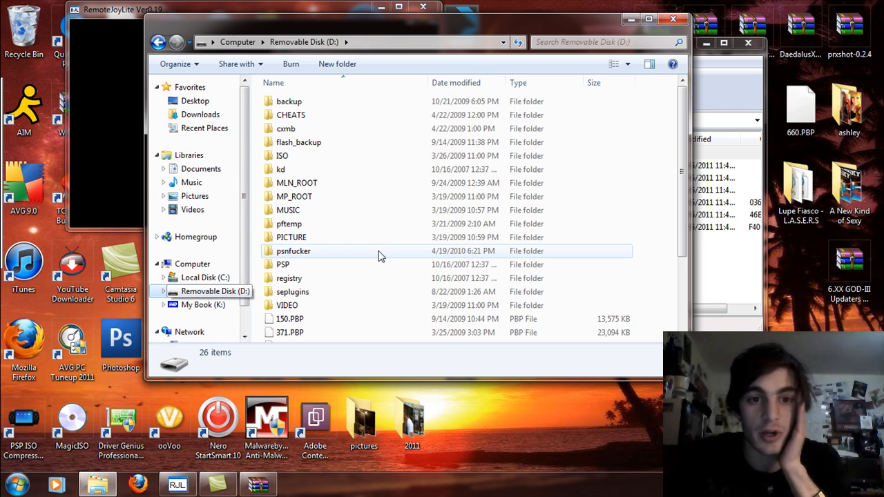
double_click(283, 265)
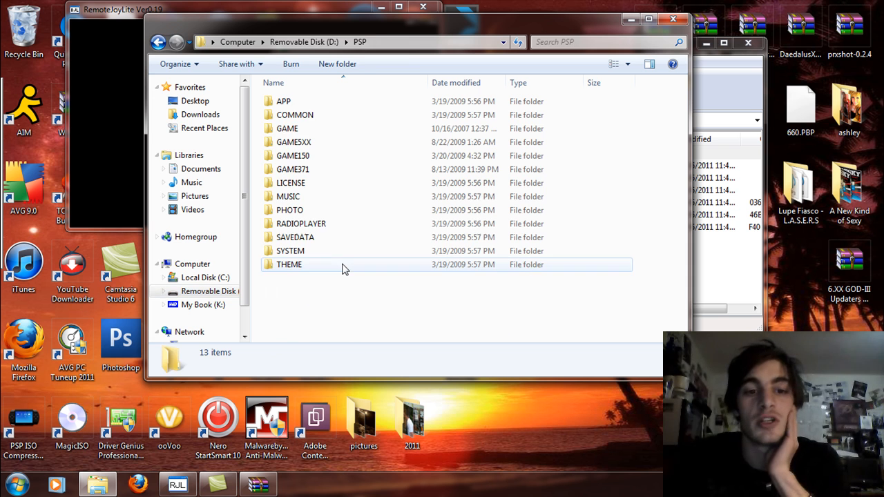
double_click(287, 128)
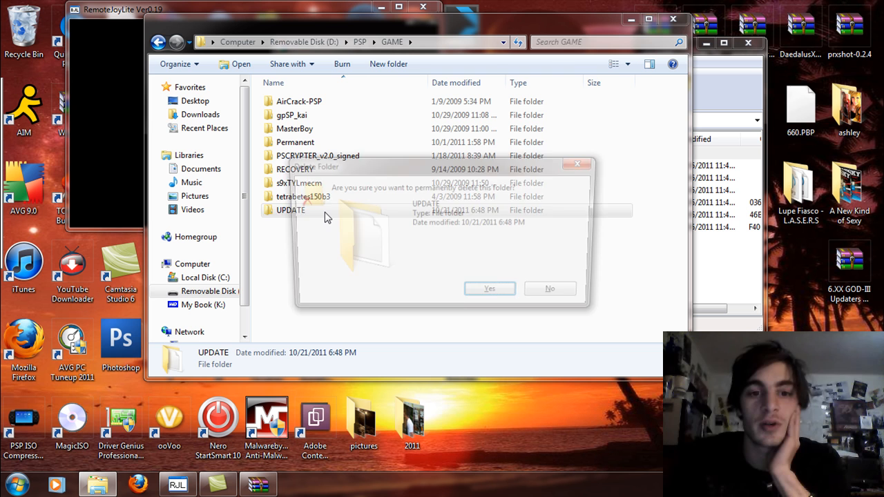
click(489, 288)
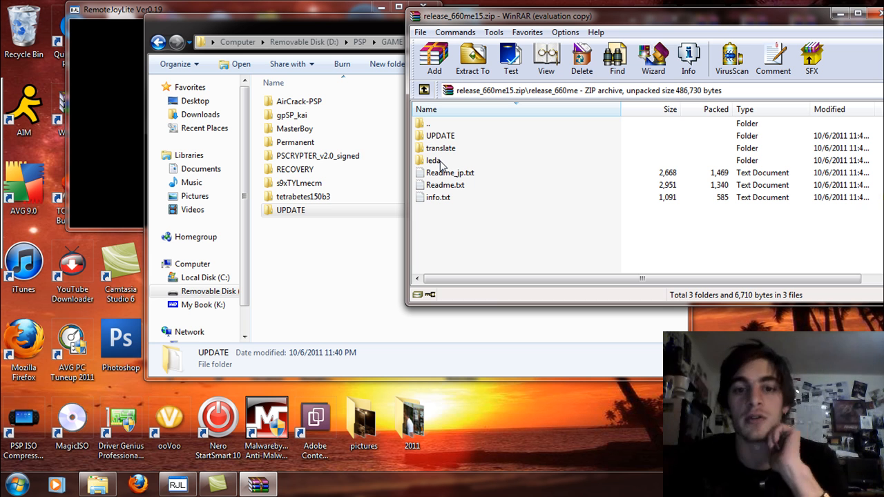
- Show the archive's leda folder beside the memory stick's seplugins folder
double_click(434, 160)
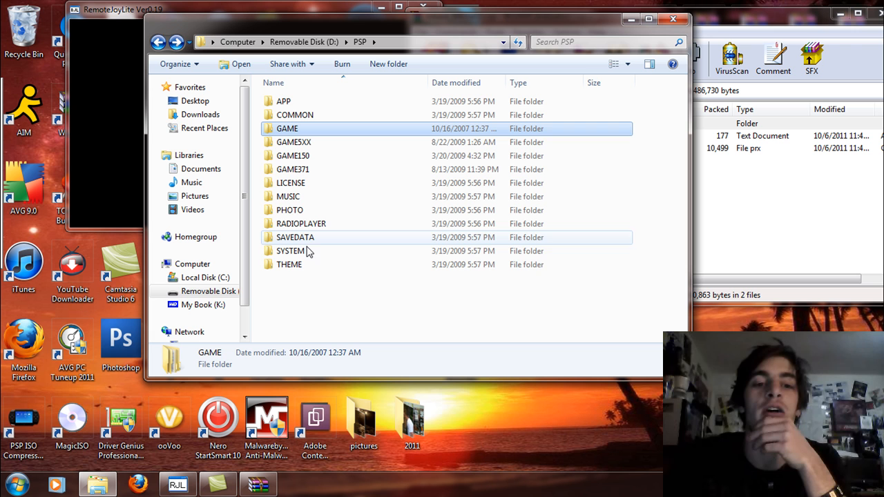
click(158, 42)
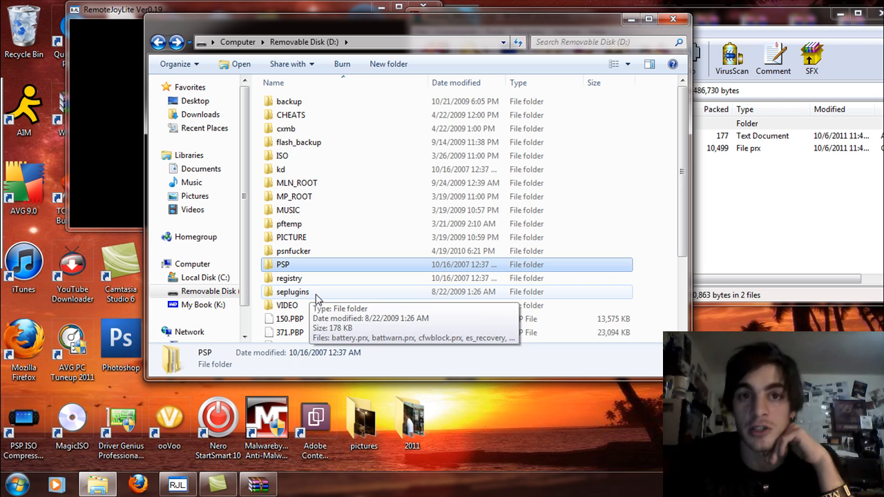
double_click(292, 292)
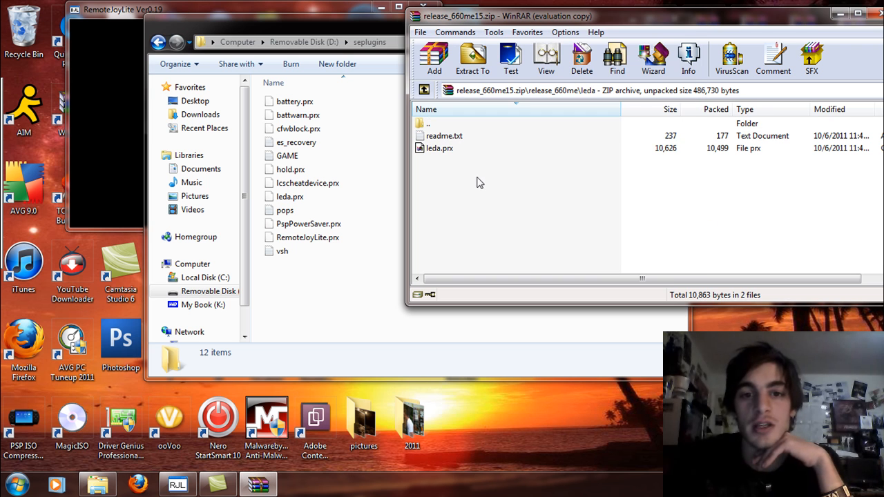
- Replace seplugins\leda.prx with the newer archive copy and check vsh.txt
click(440, 148)
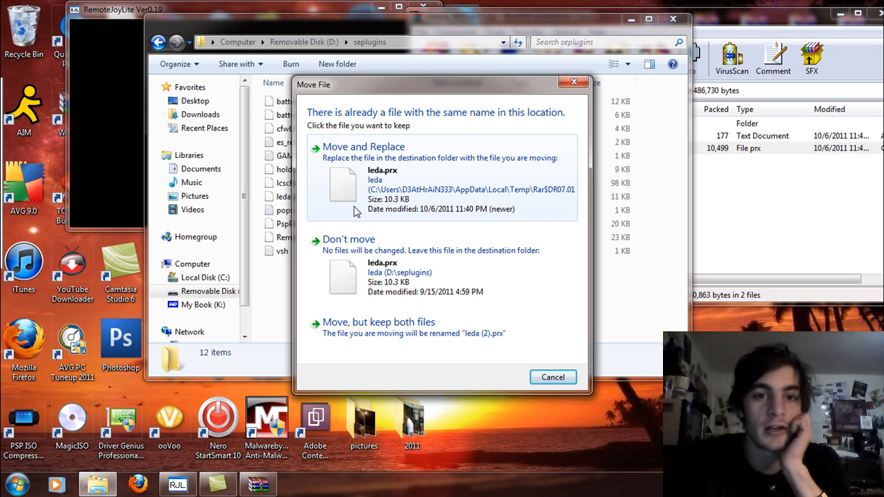
click(363, 147)
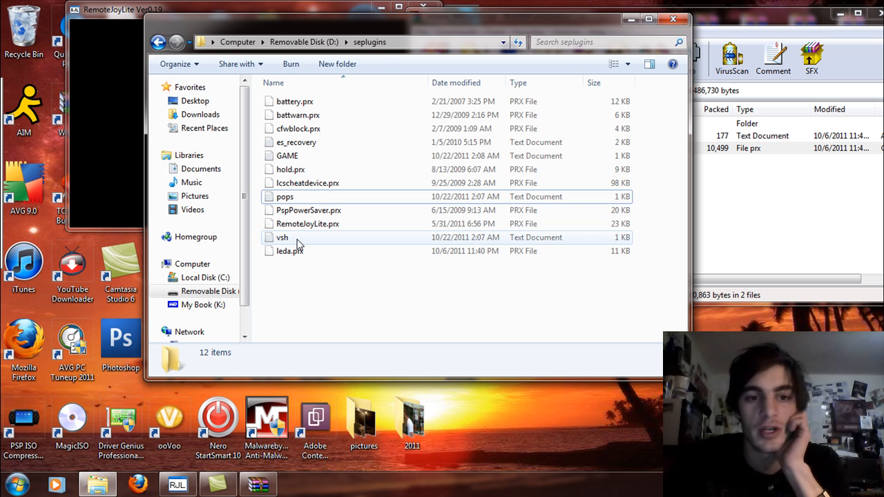
double_click(282, 236)
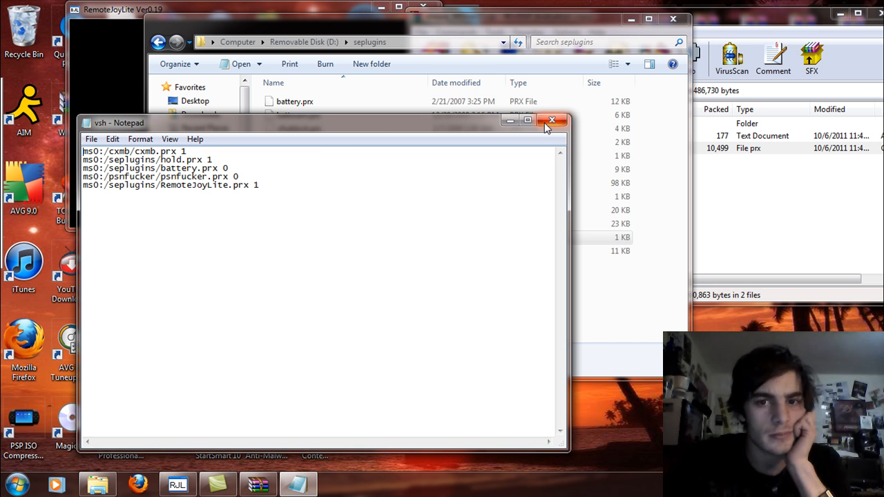
click(552, 120)
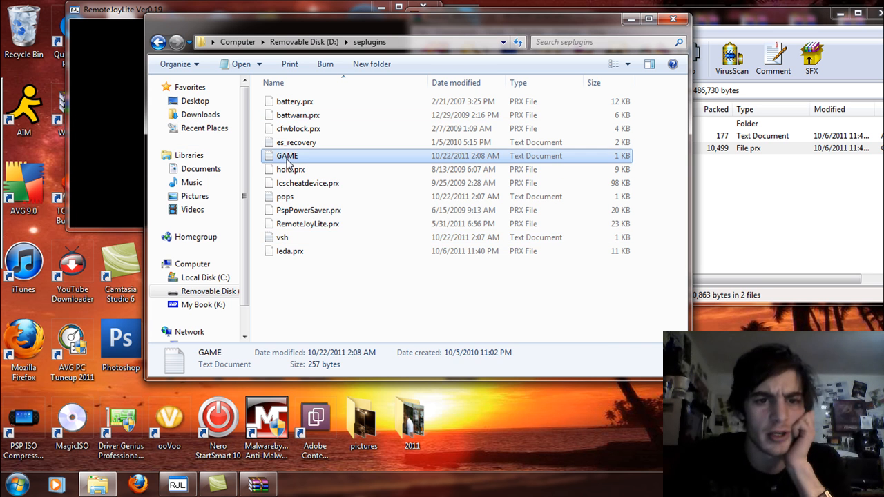
- Confirm GAME.txt lists ms0:/seplugins/leda.prx 1, then close the remaining windows
double_click(287, 155)
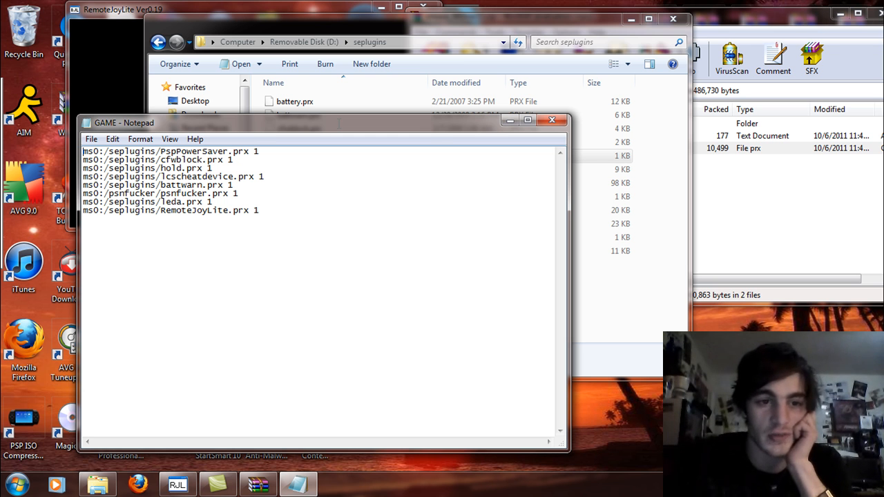
mouse_move(336, 186)
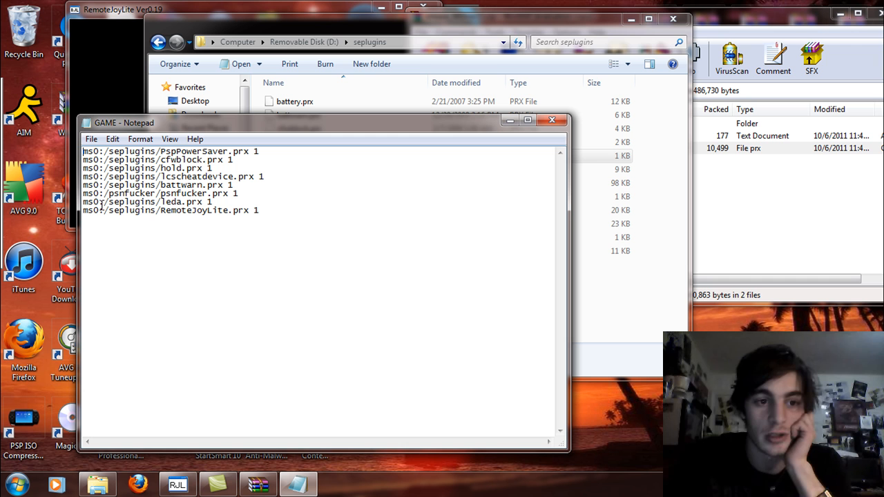
mouse_move(158, 254)
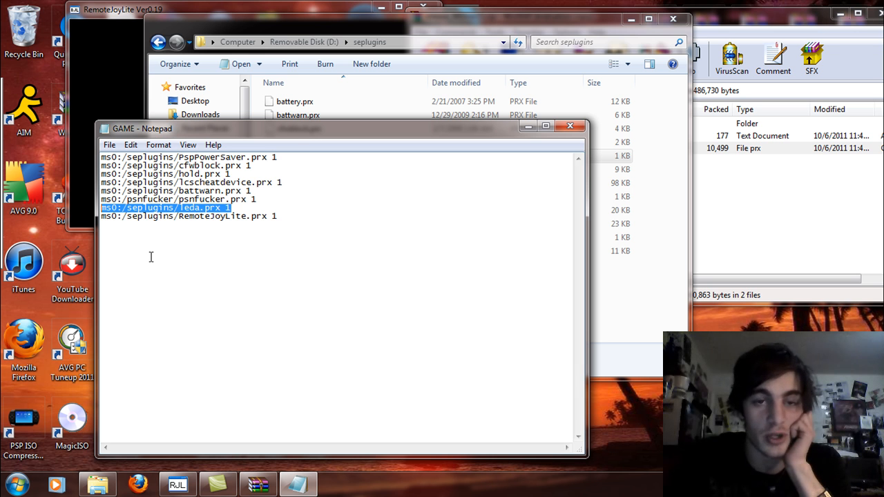
mouse_move(429, 198)
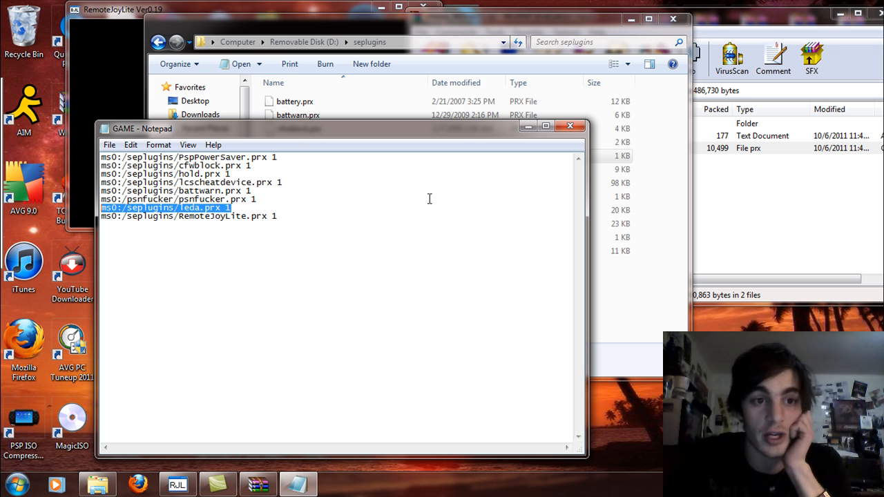
mouse_move(460, 138)
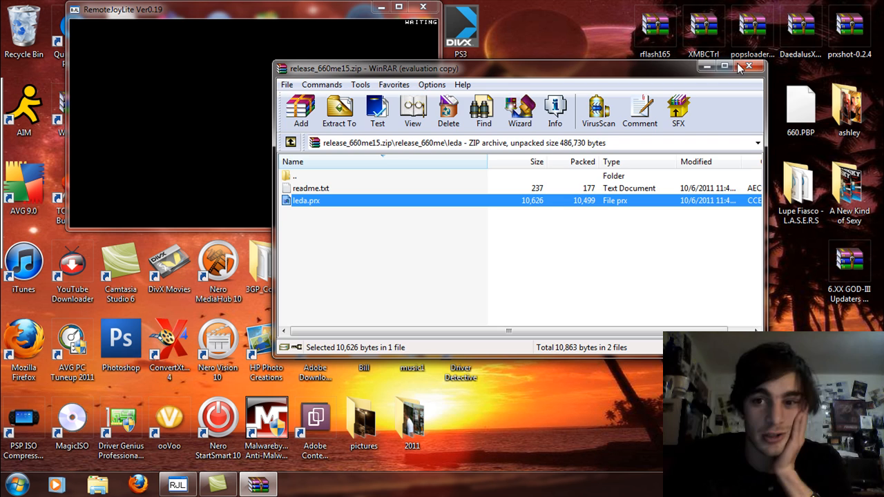
click(749, 66)
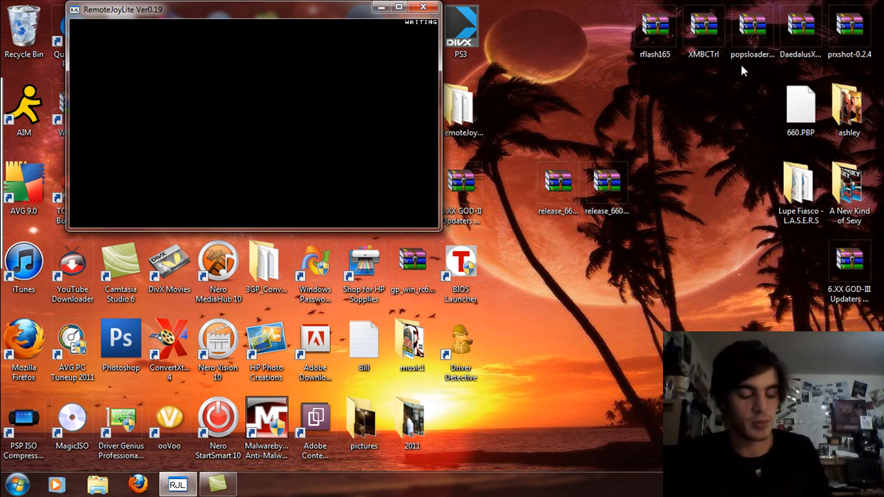